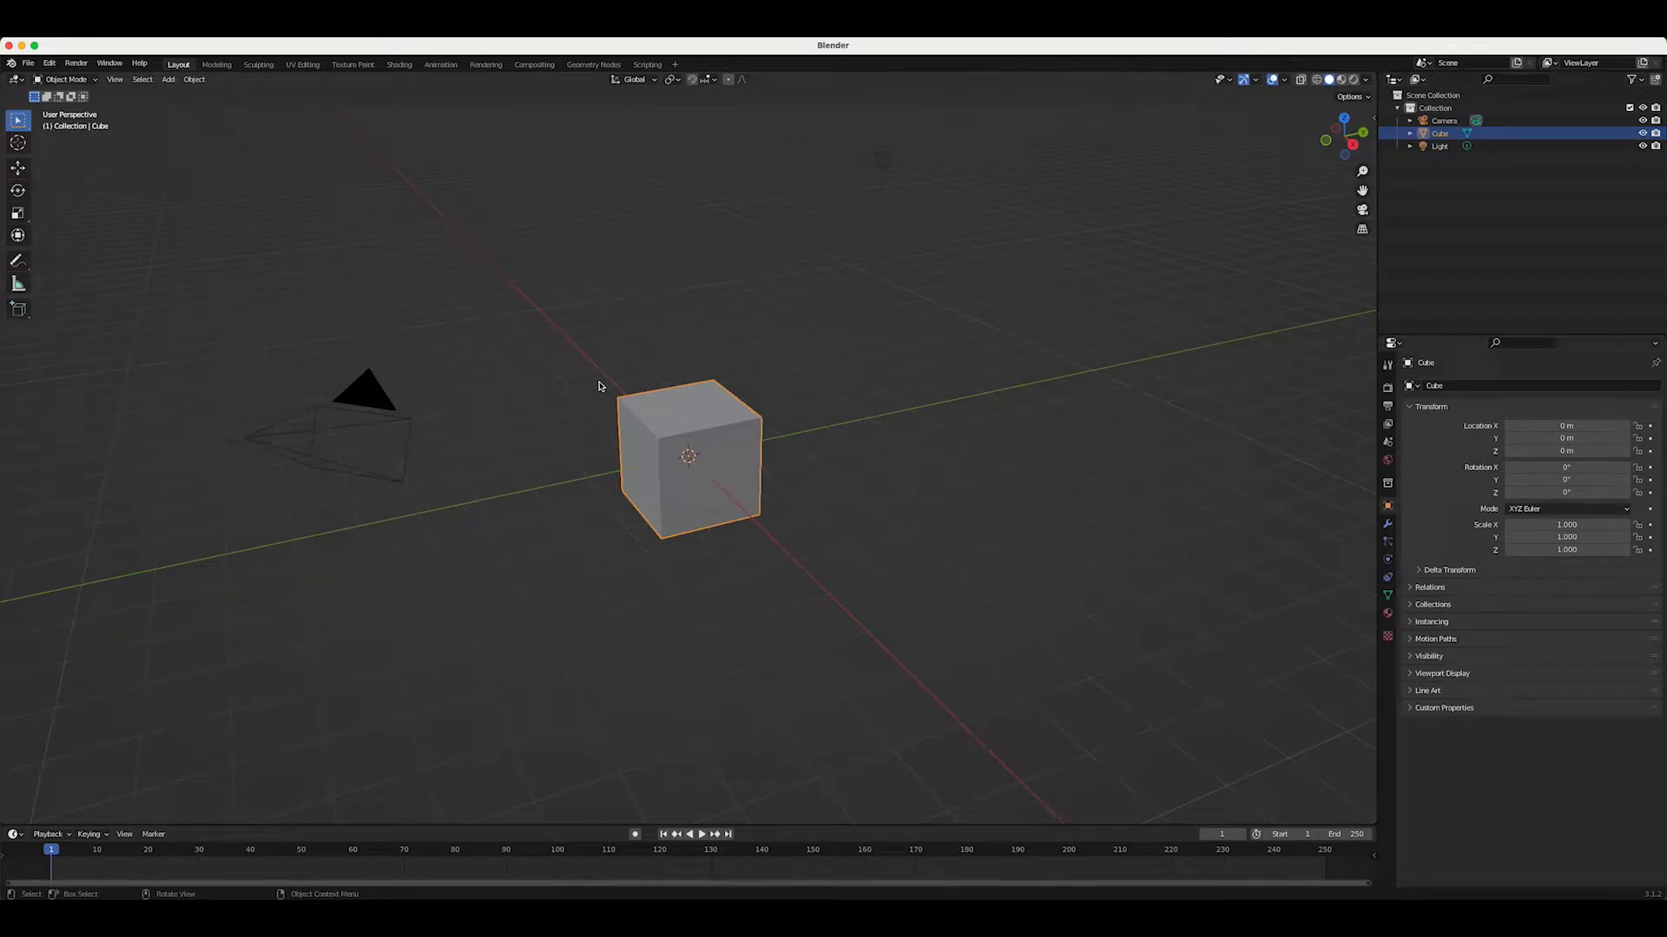
mouse_move(659, 396)
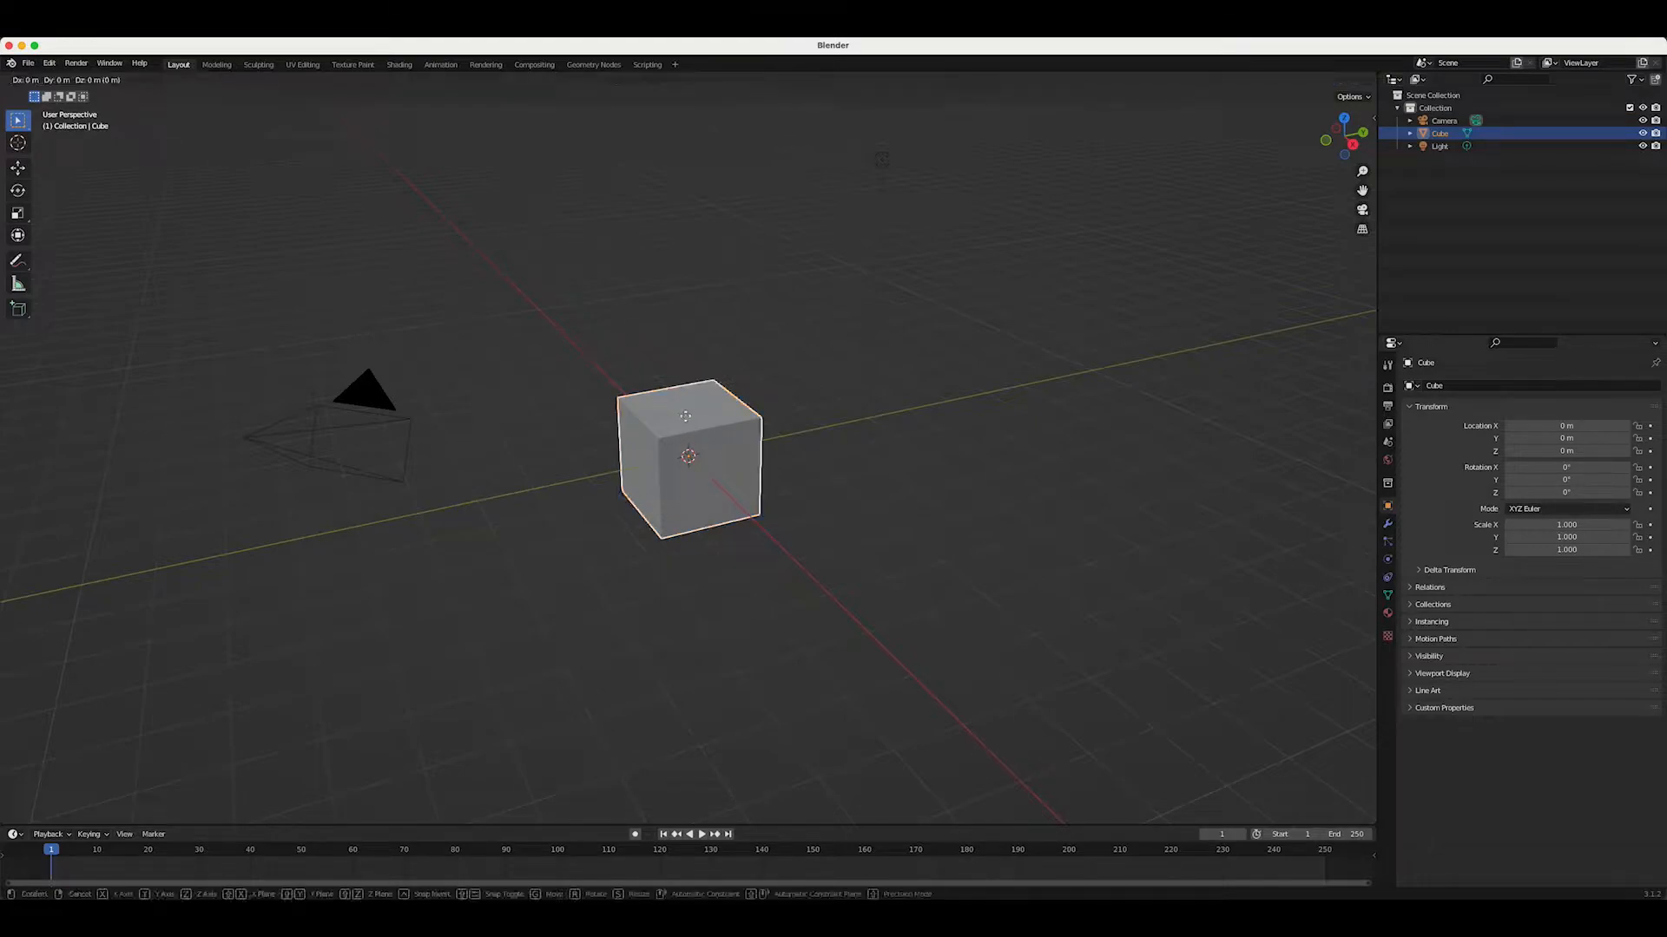
Switch to the Geometry Nodes workspace and put the cube into Edit Mode
left_click_drag(688, 455, 592, 306)
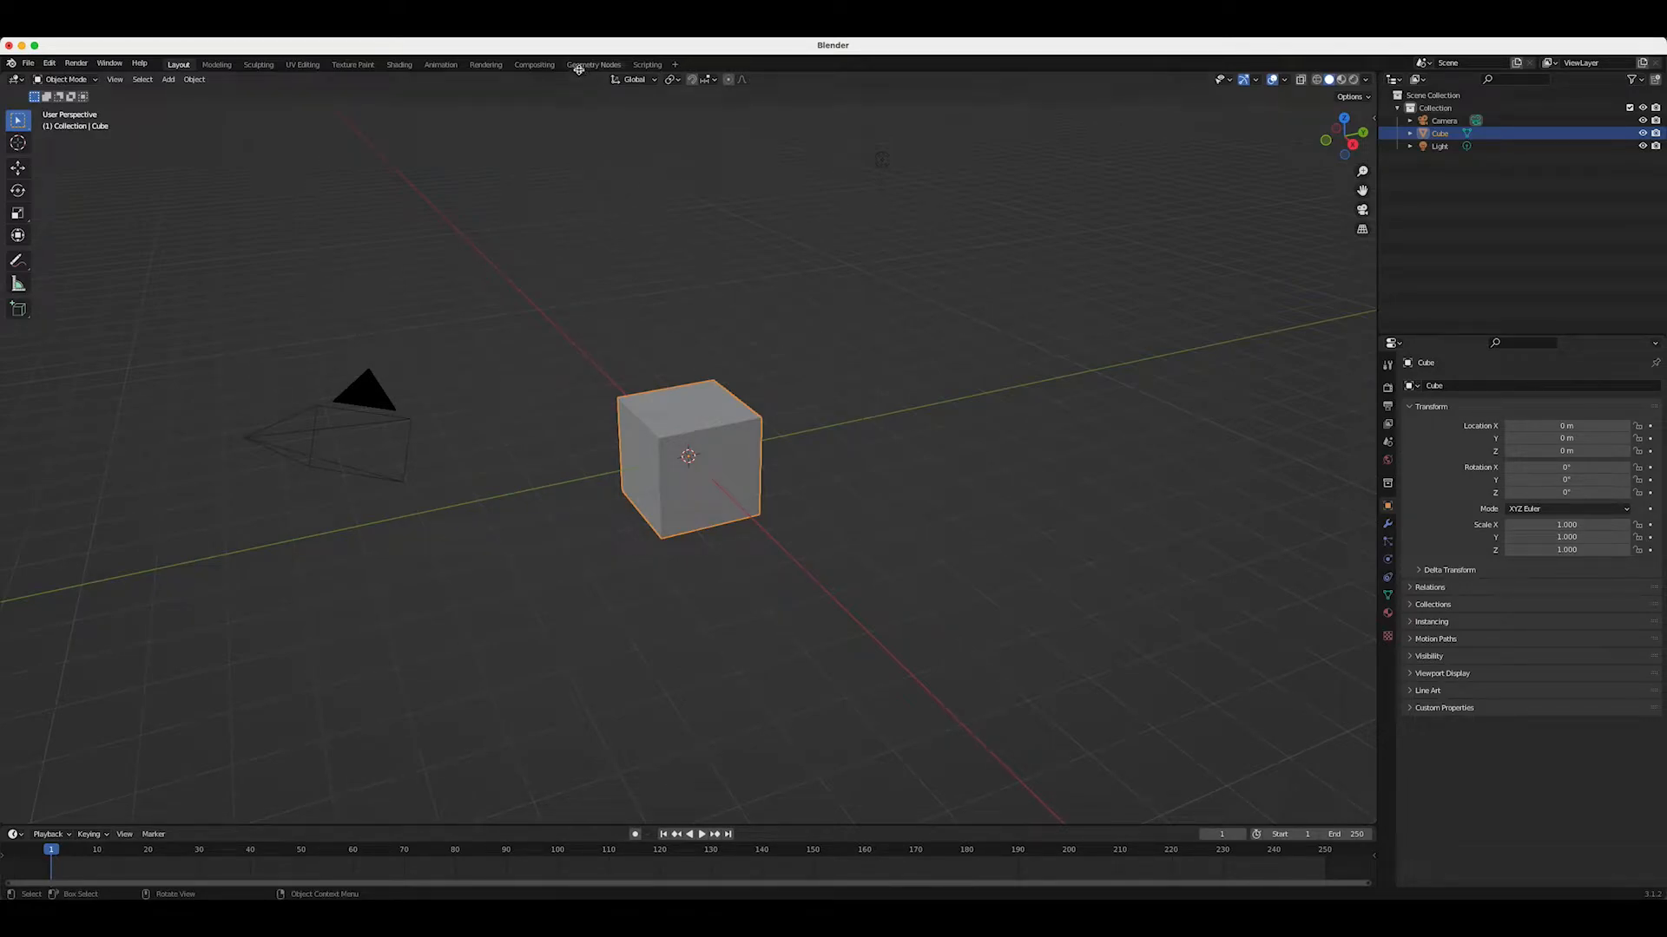
left_click(594, 64)
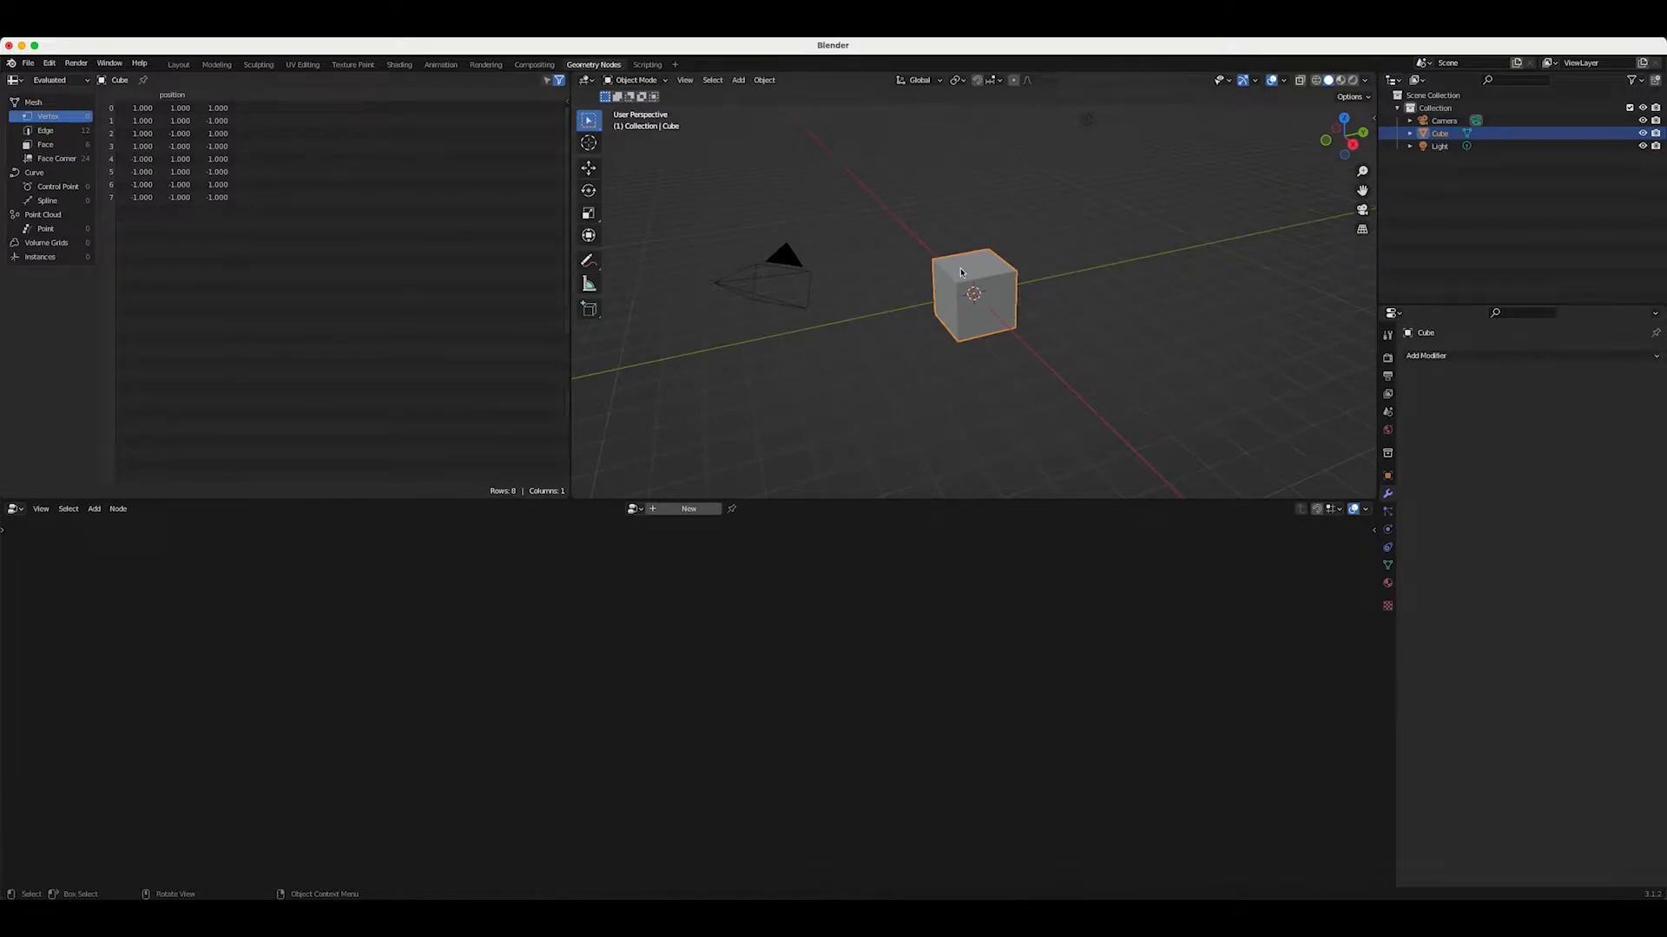
left_click_drag(912, 189, 974, 271)
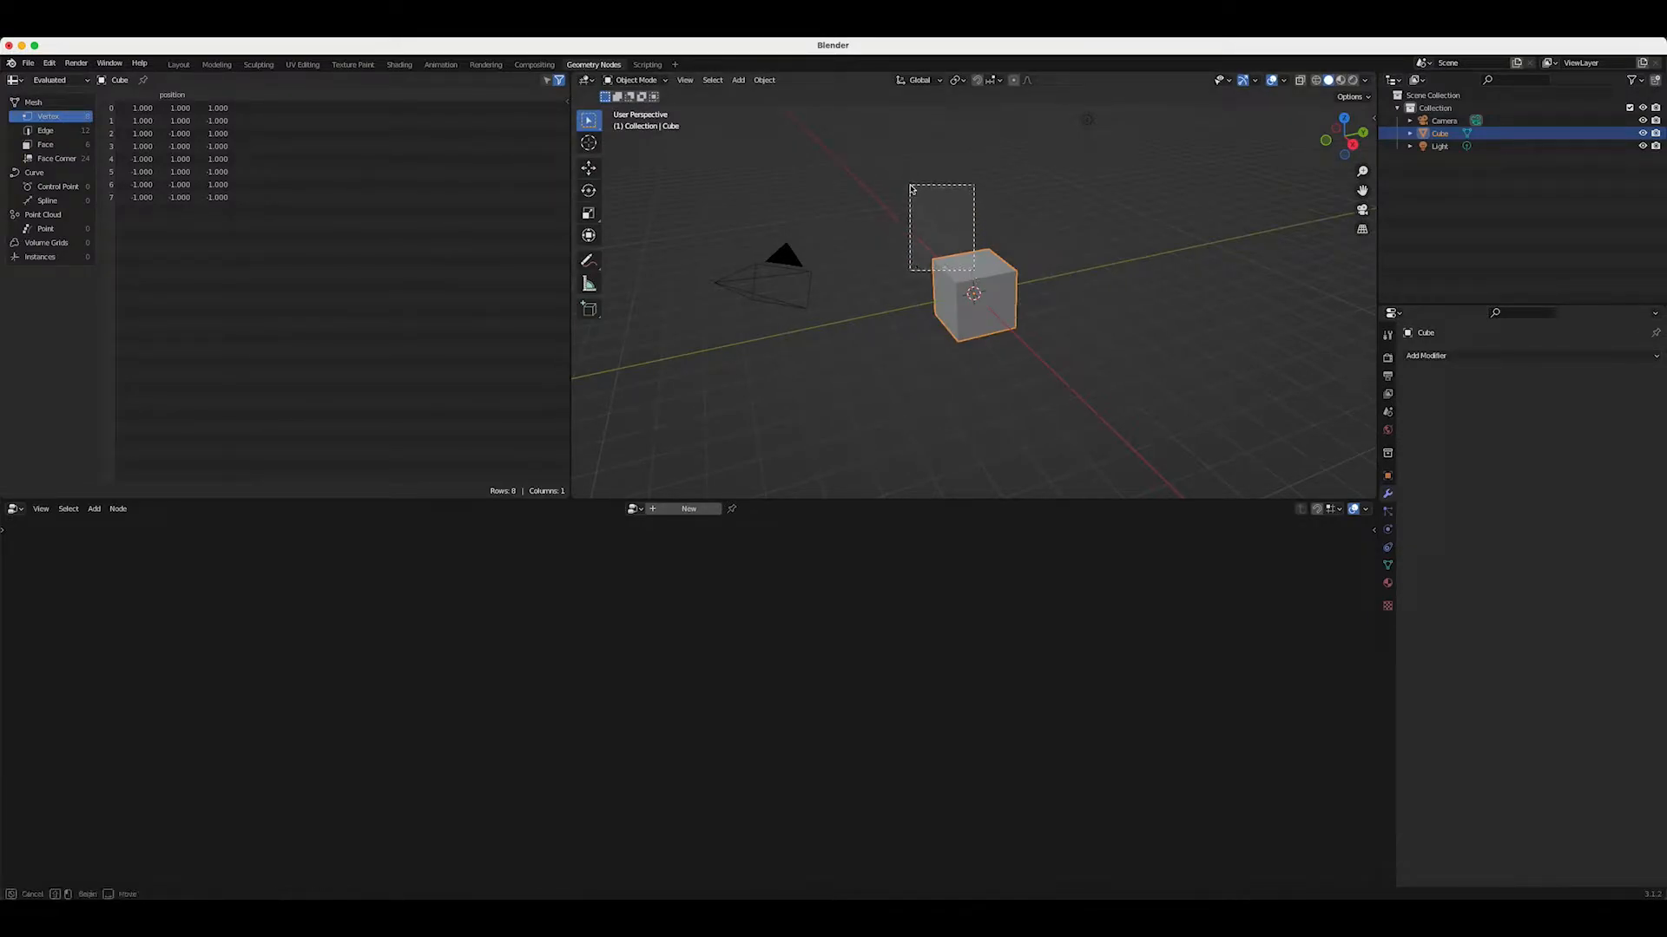
left_click_drag(972, 295, 903, 211)
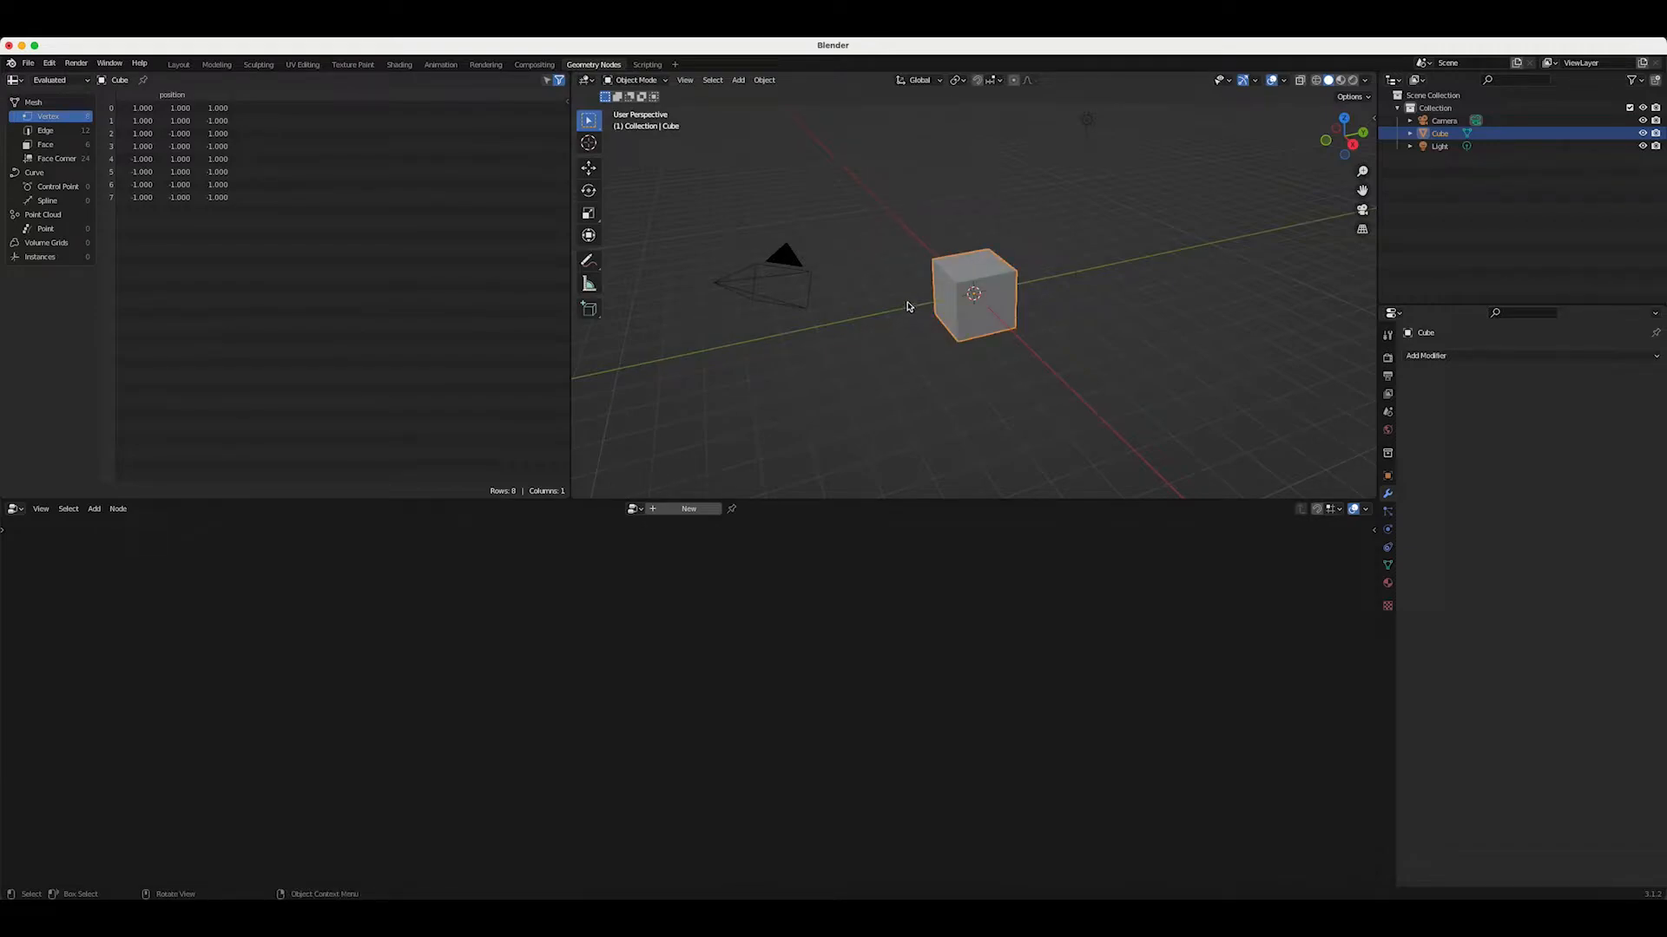
mouse_move(741, 198)
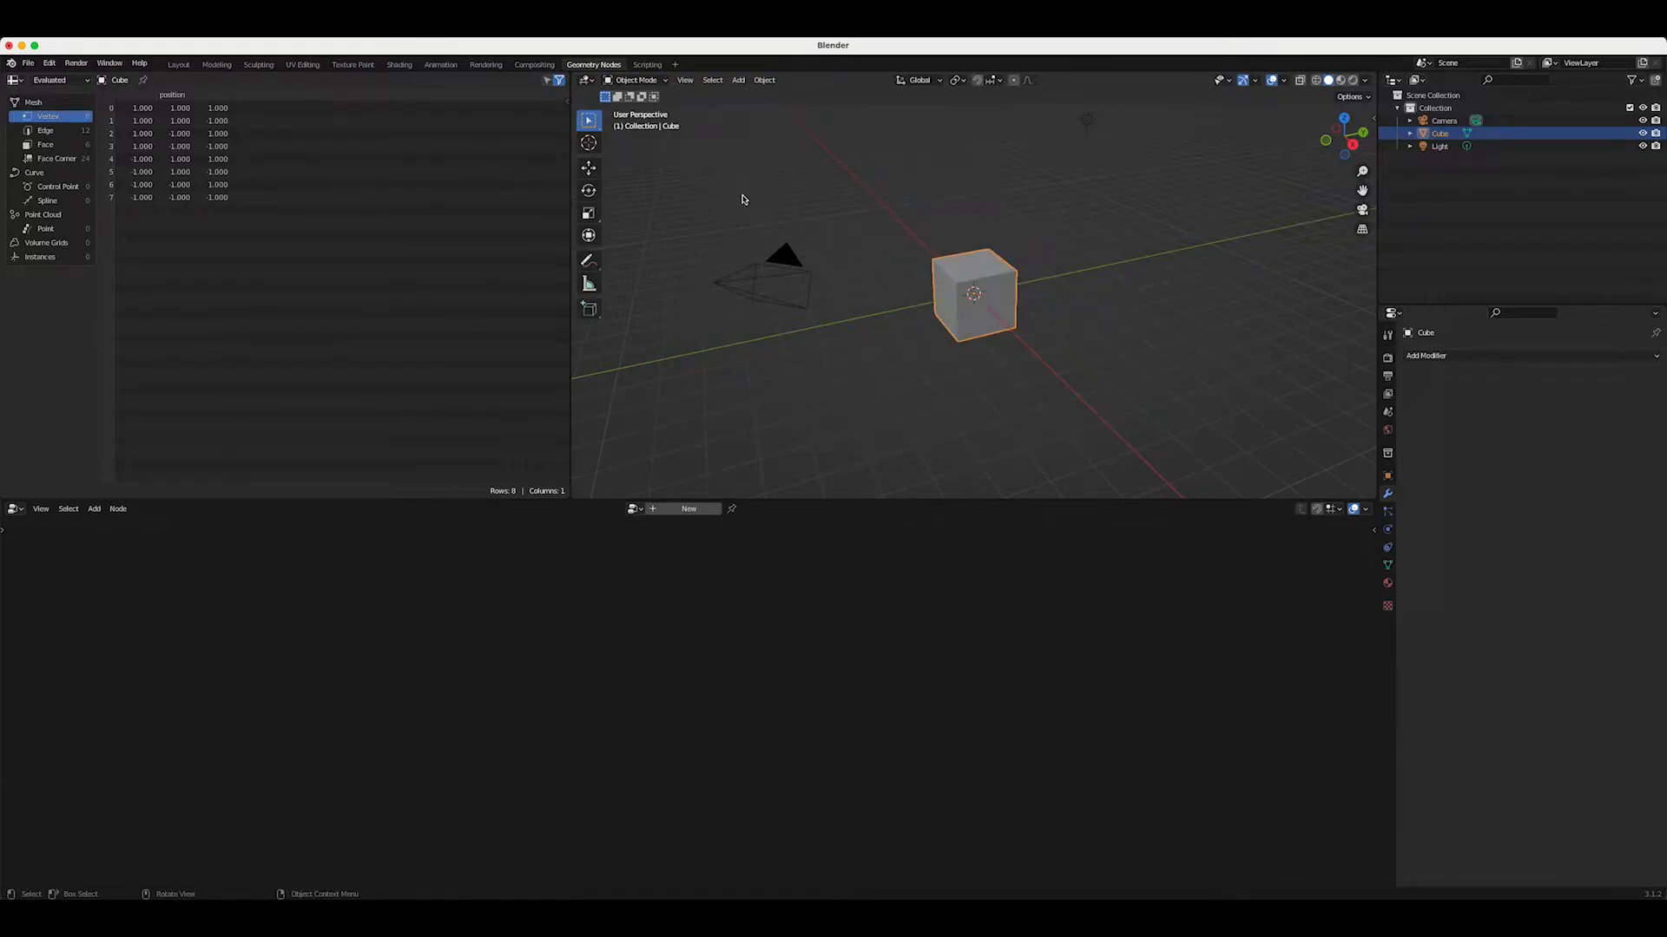
left_click(635, 80)
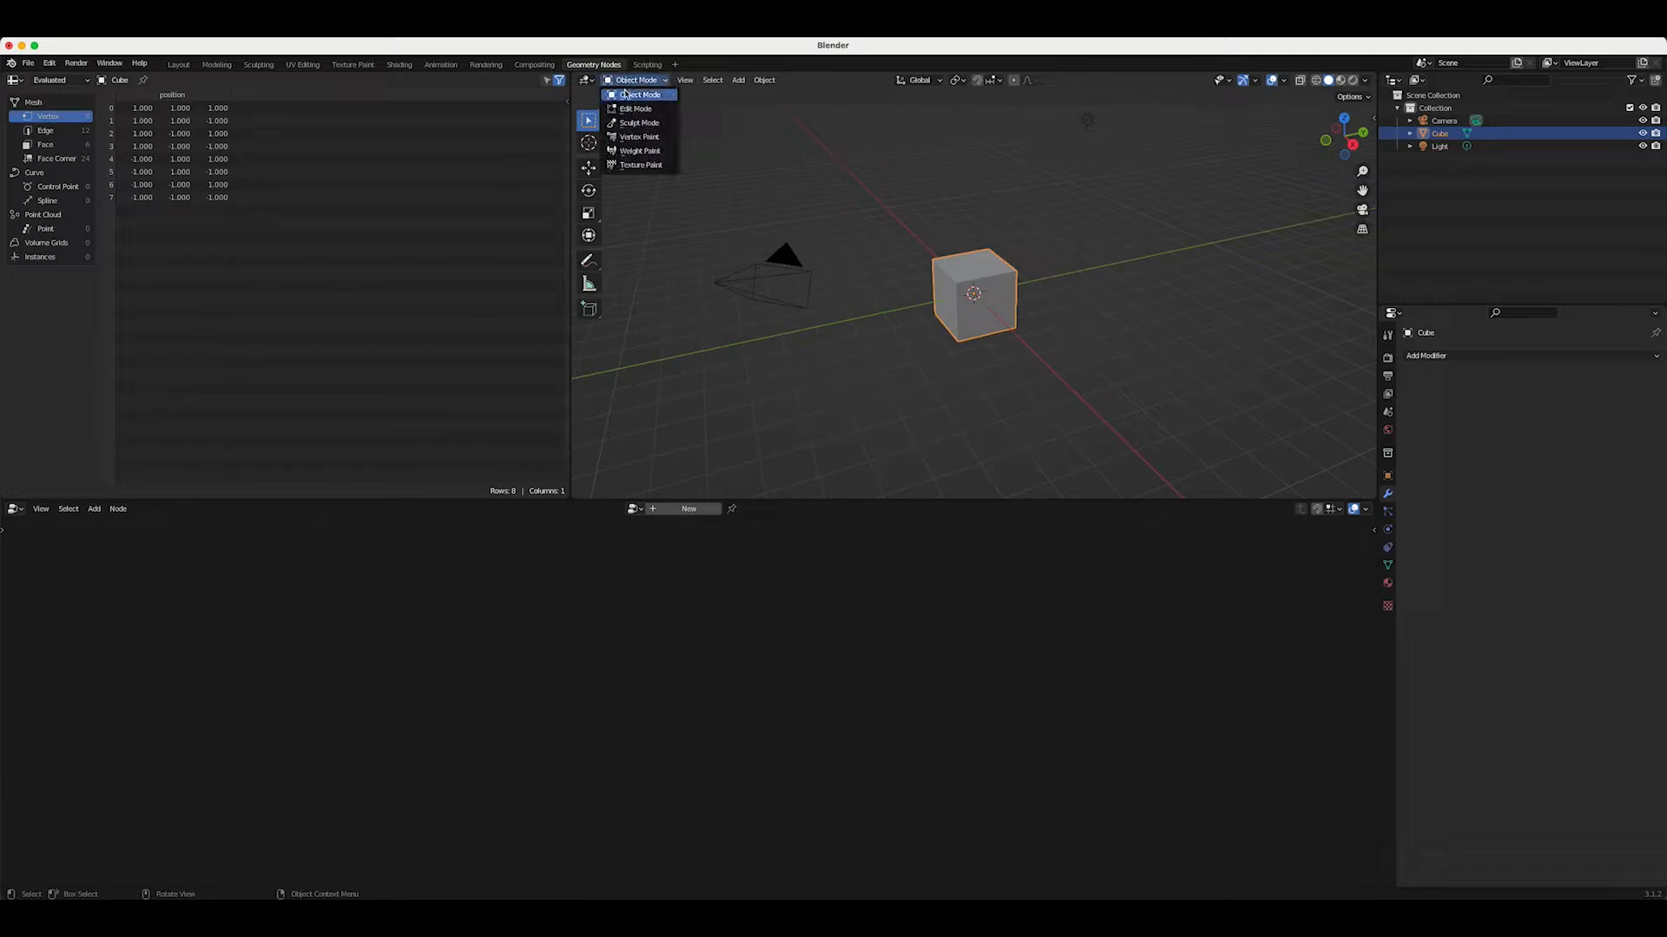
left_click(636, 108)
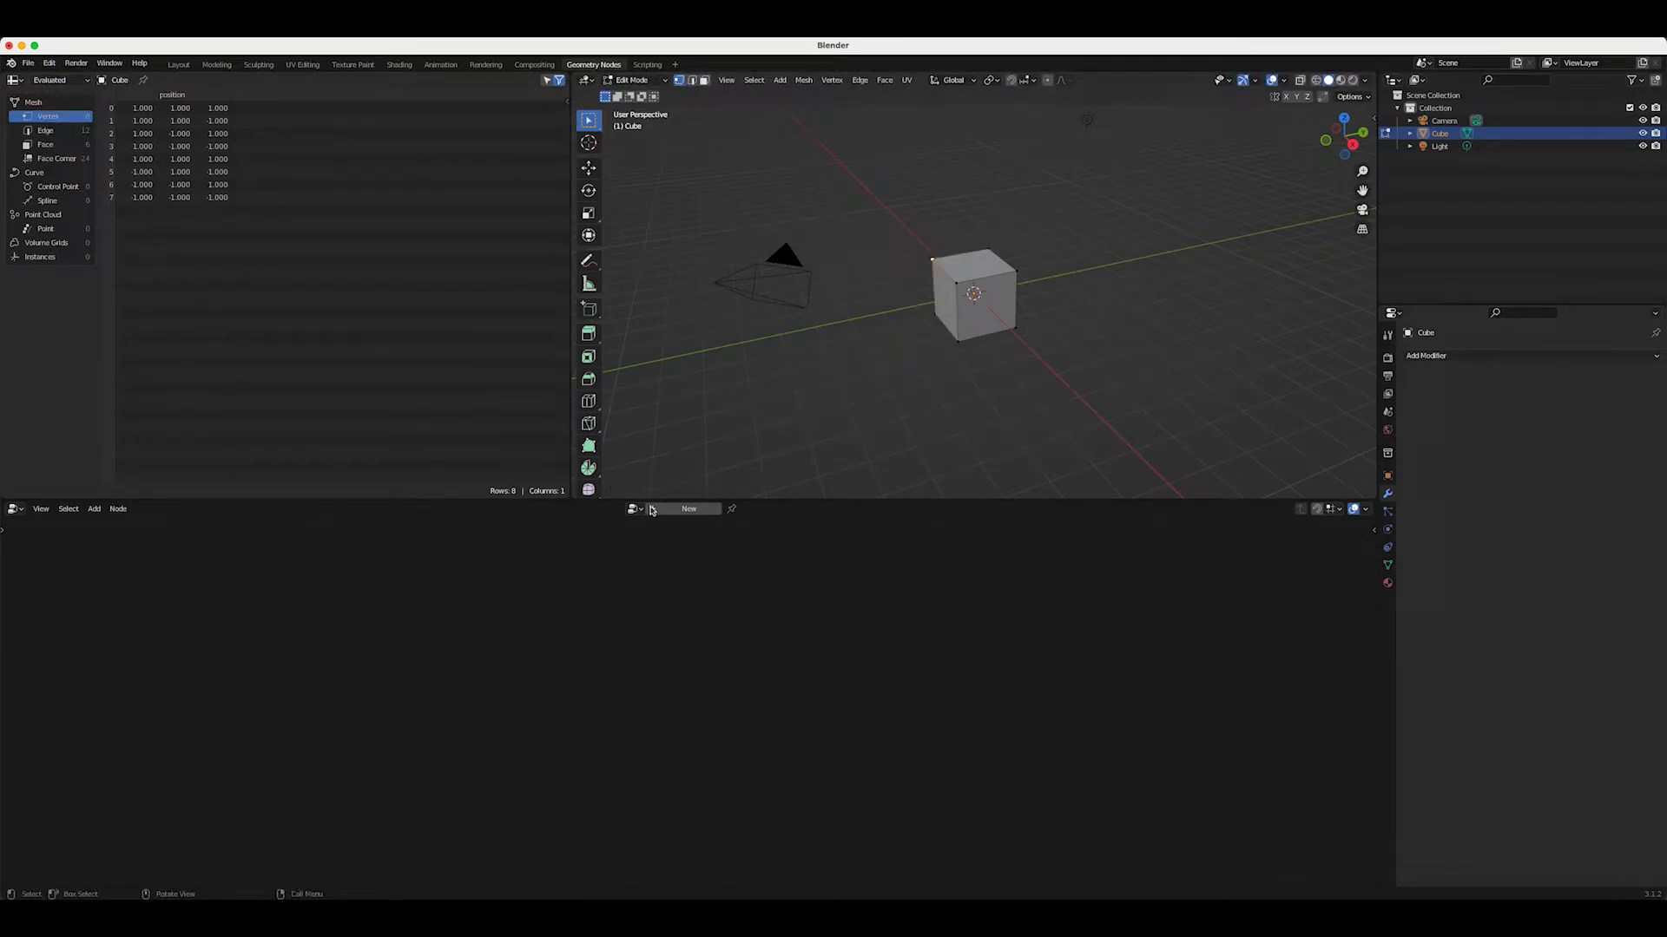
Create a new geometry node group on the cube and move the Group Input node higher up
left_click(688, 509)
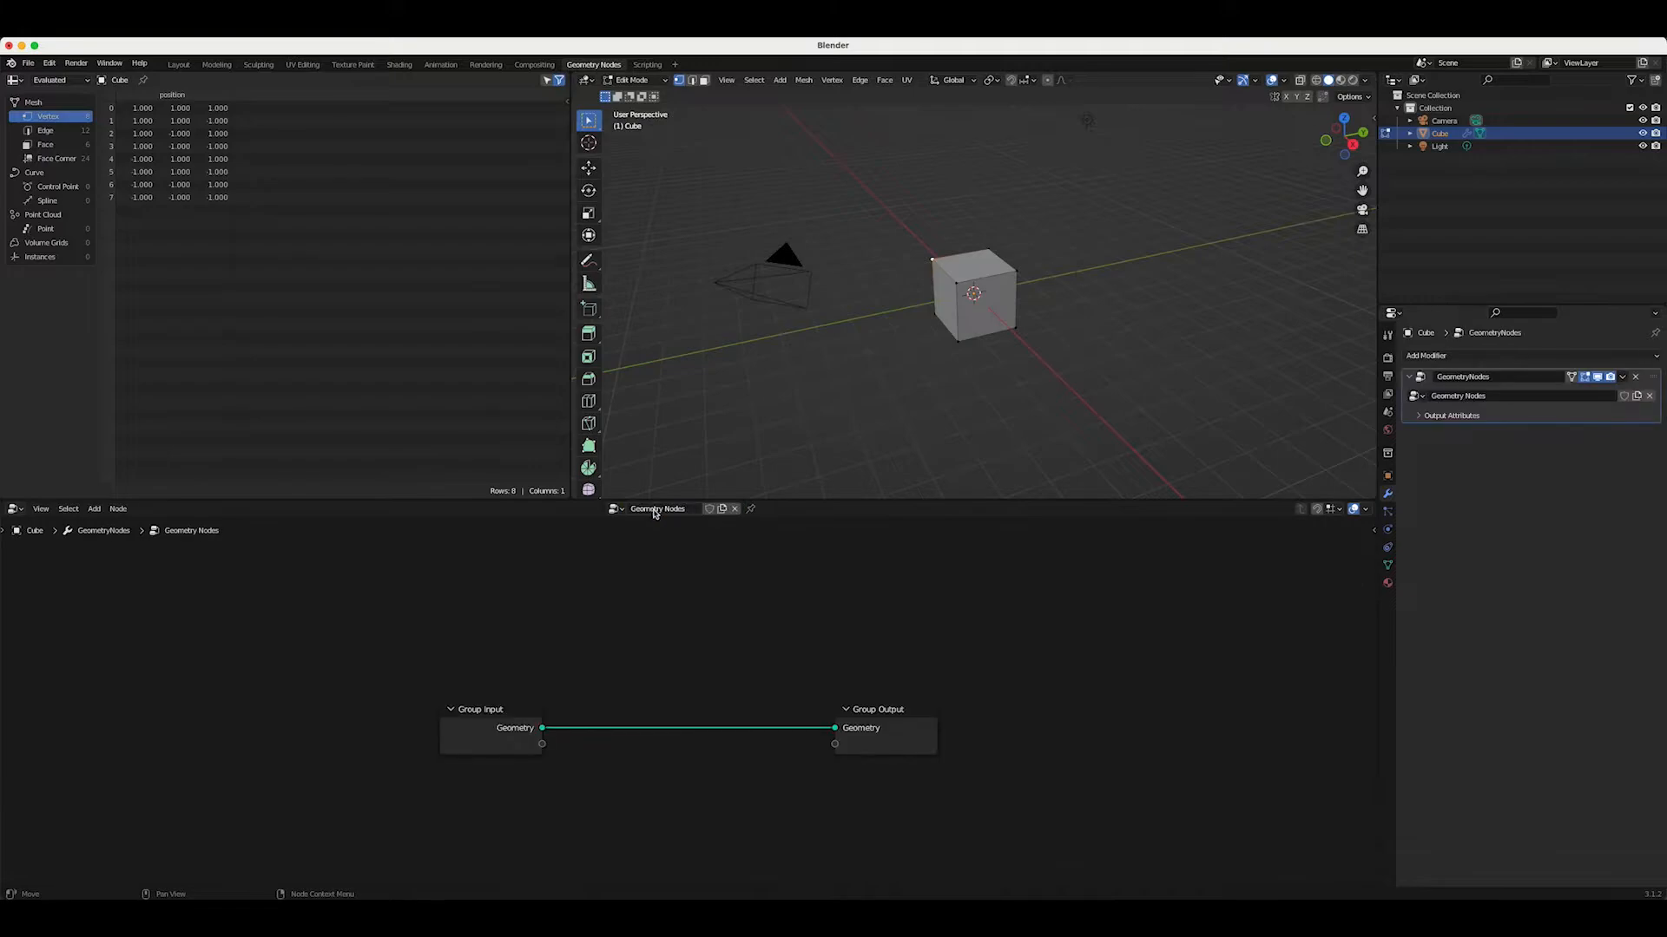
left_click(489, 708)
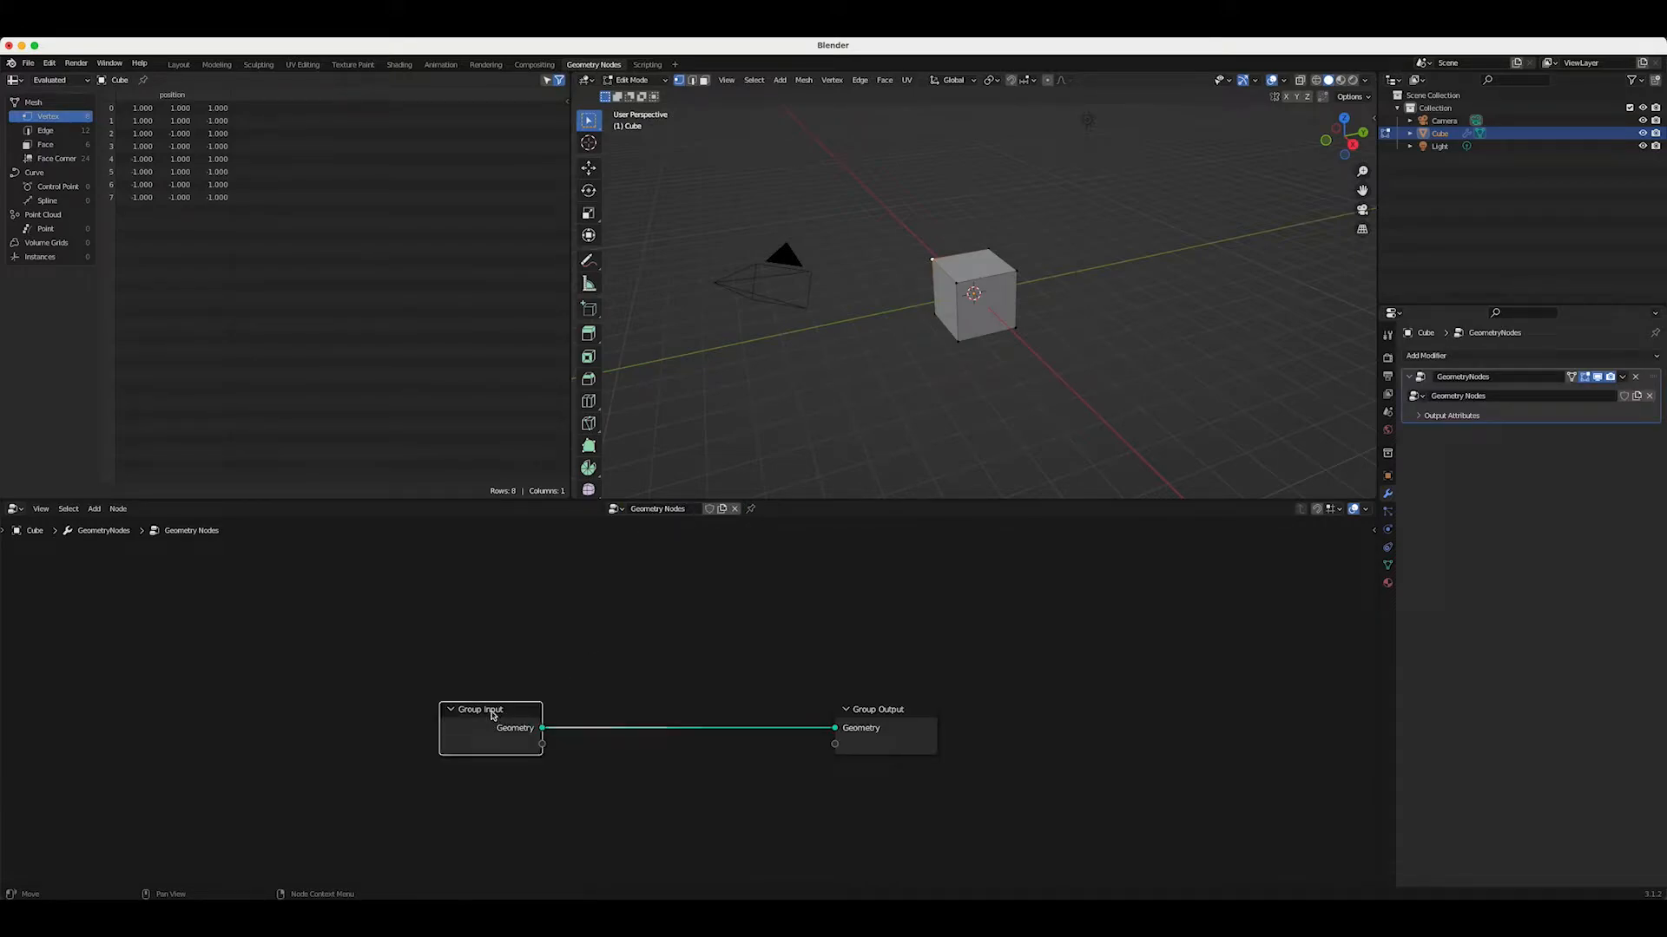
left_click_drag(490, 709, 480, 609)
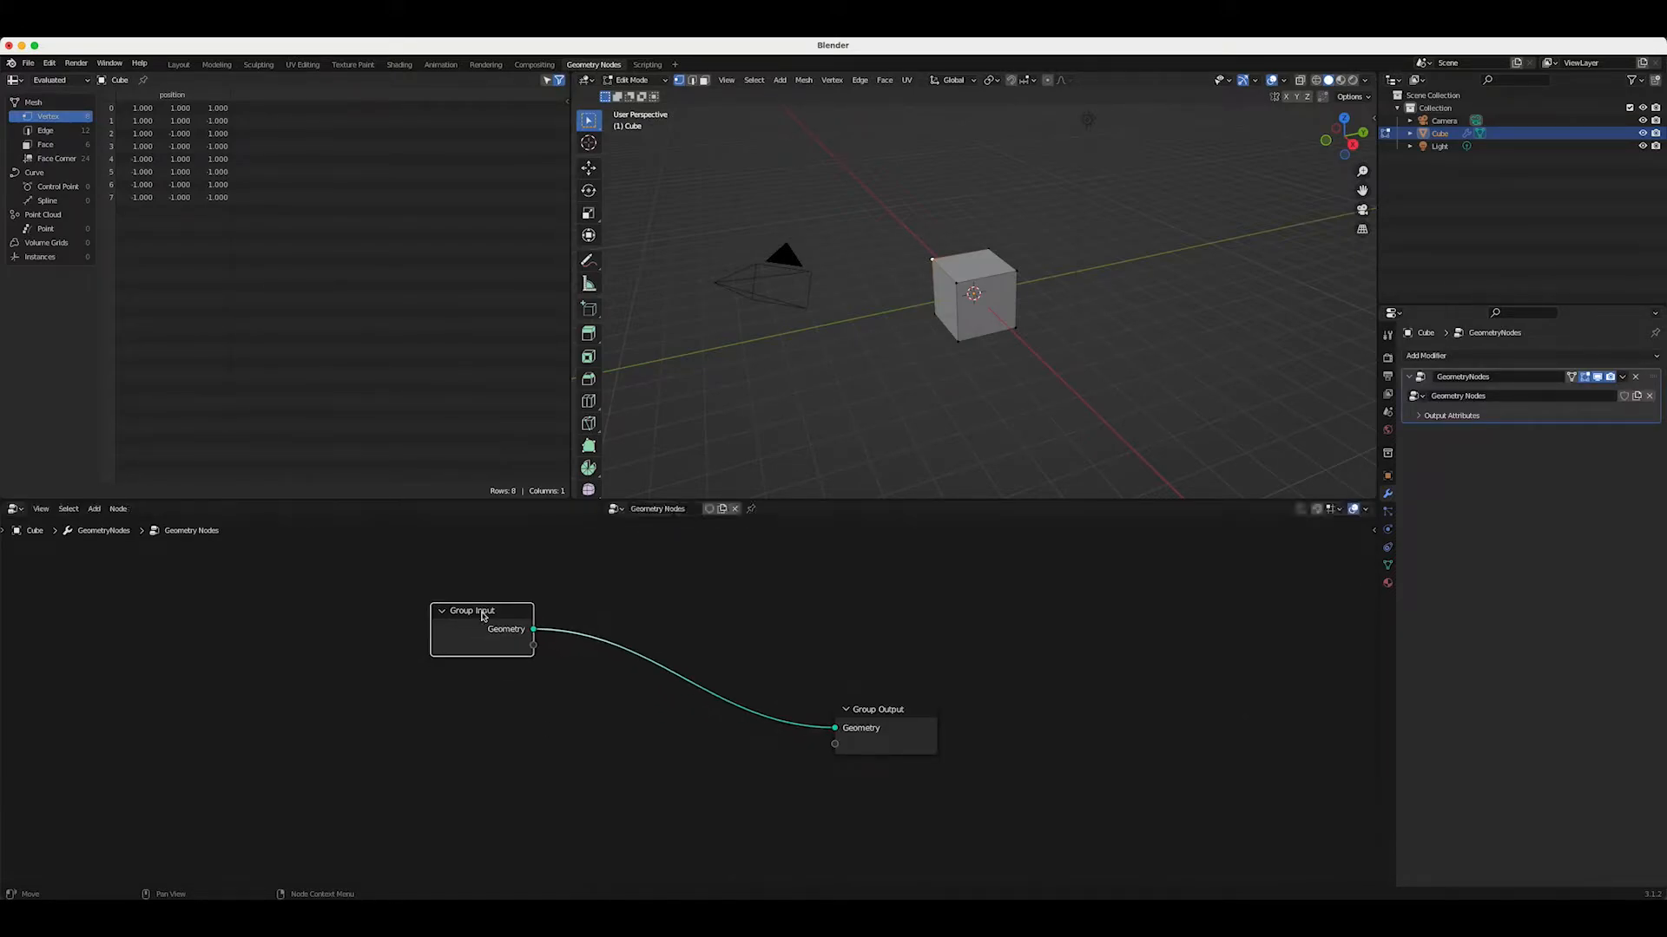
left_click(48, 63)
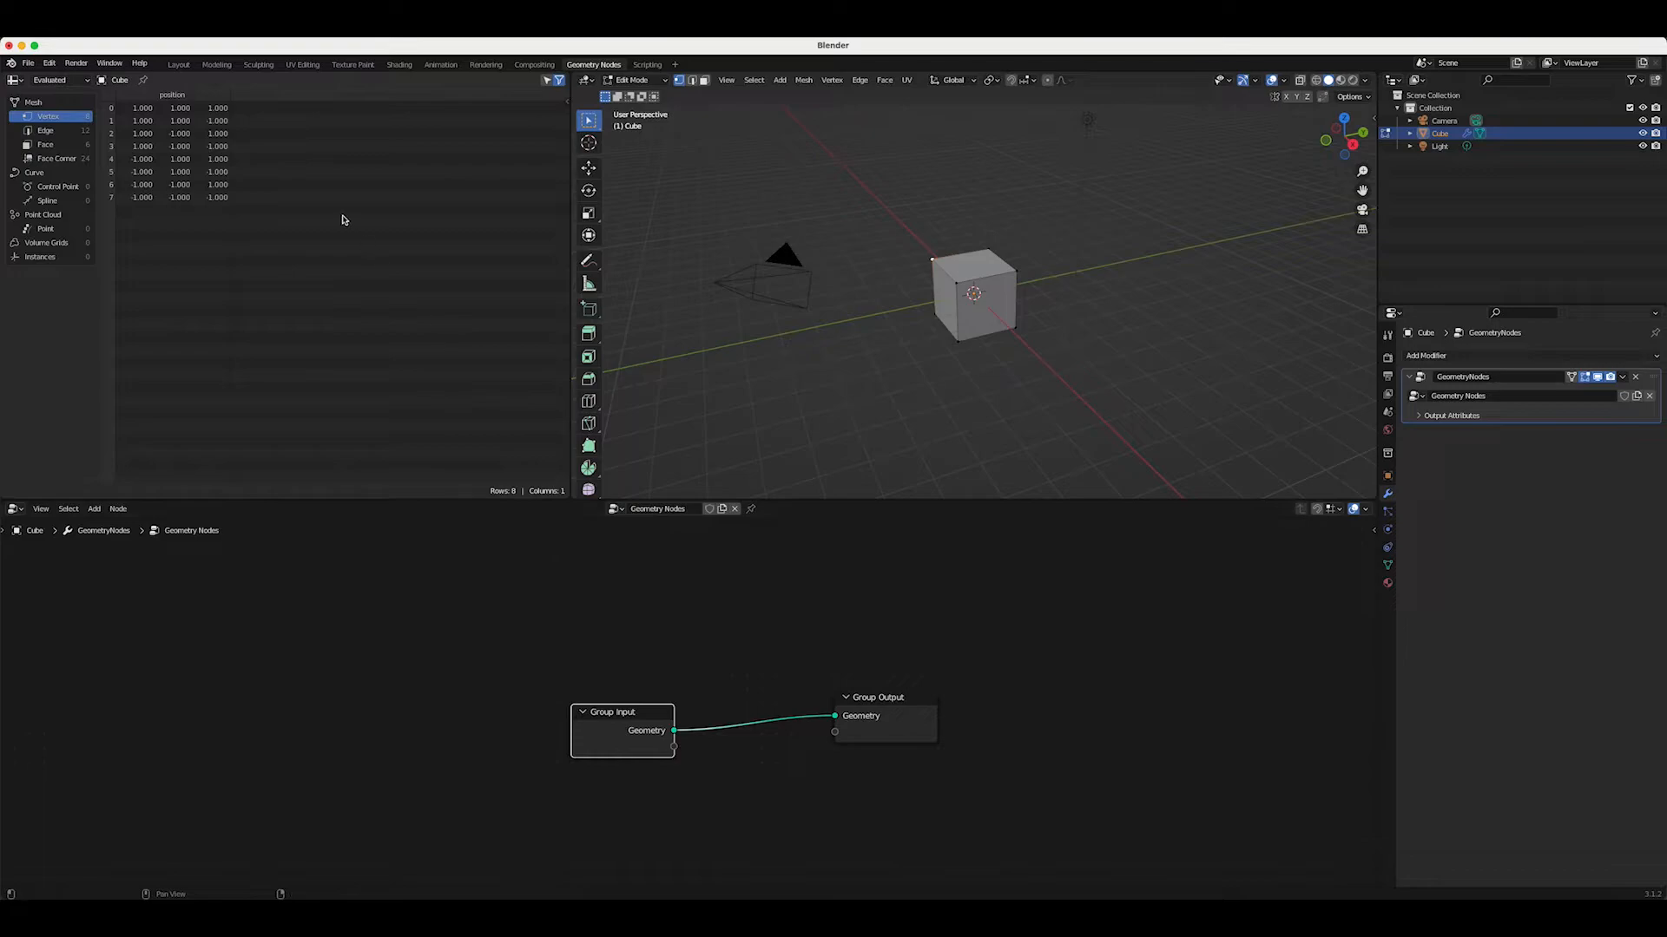
mouse_move(783, 703)
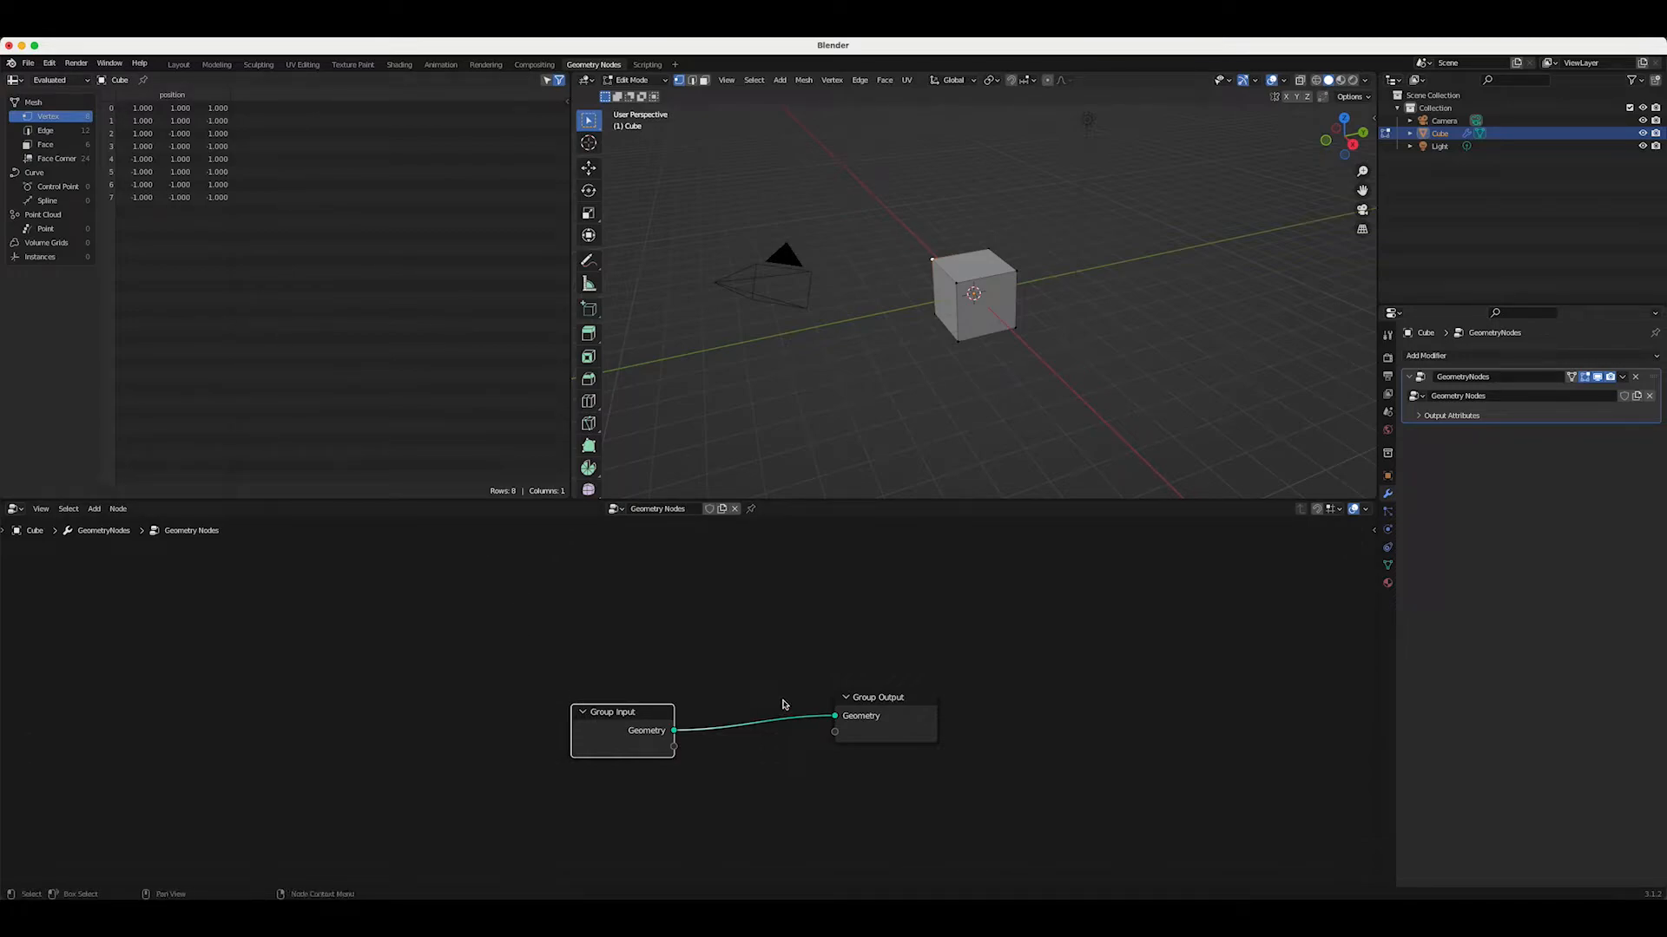
Drag the Group Output node further right, level with Group Input
left_click_drag(876, 716, 968, 732)
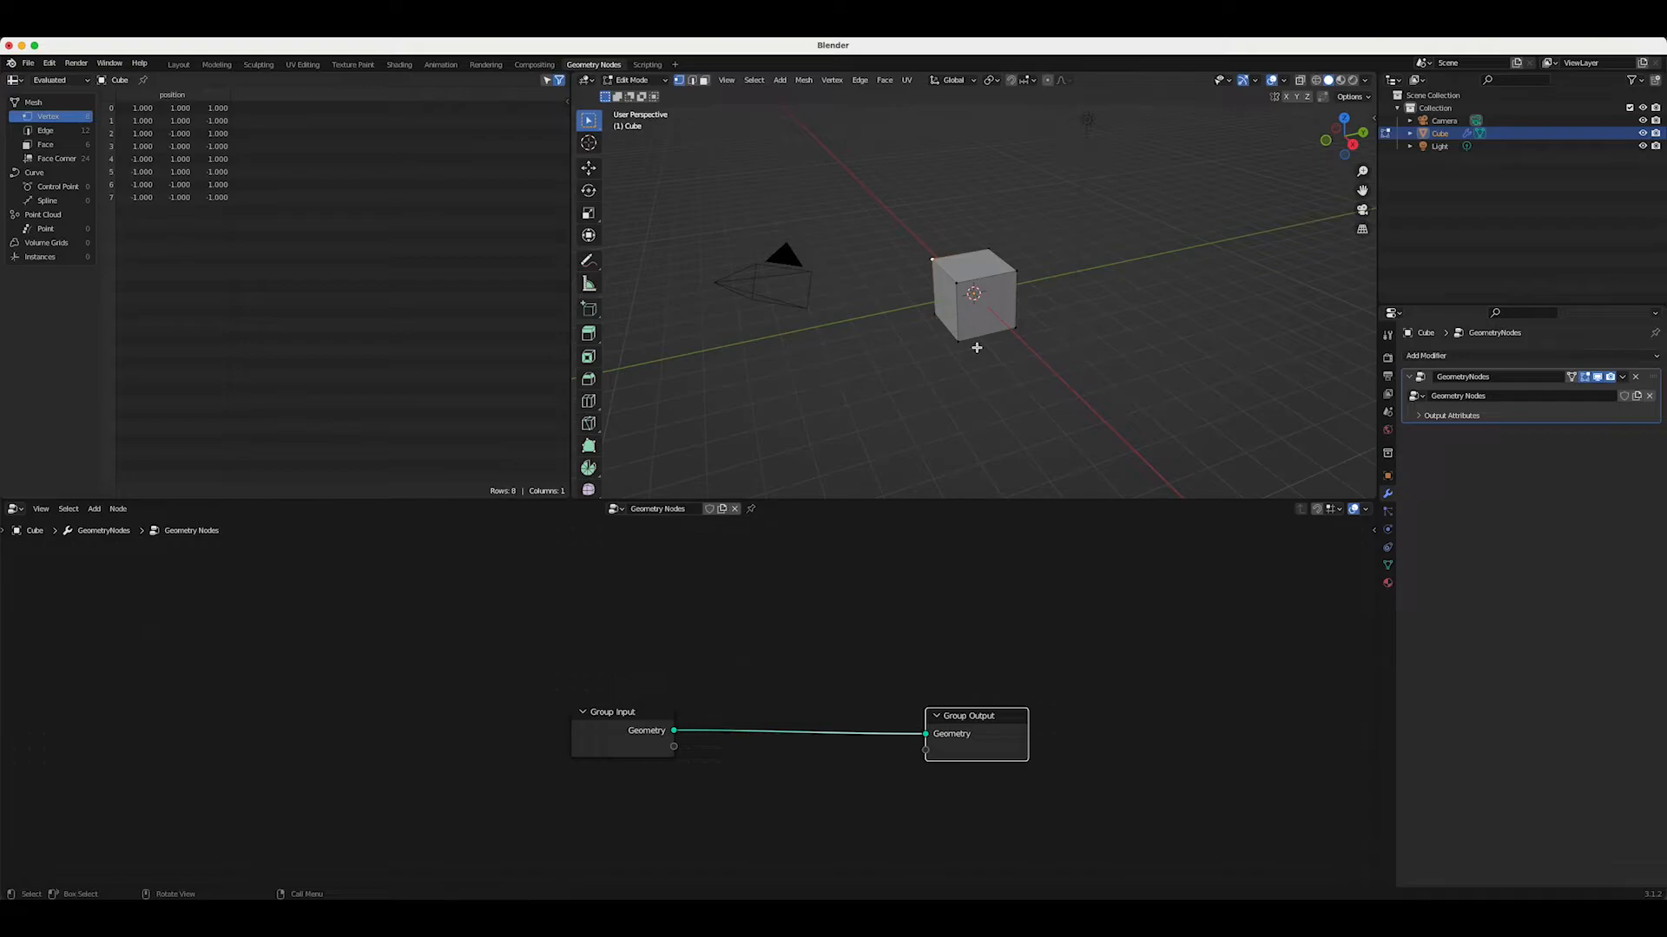
mouse_move(854, 235)
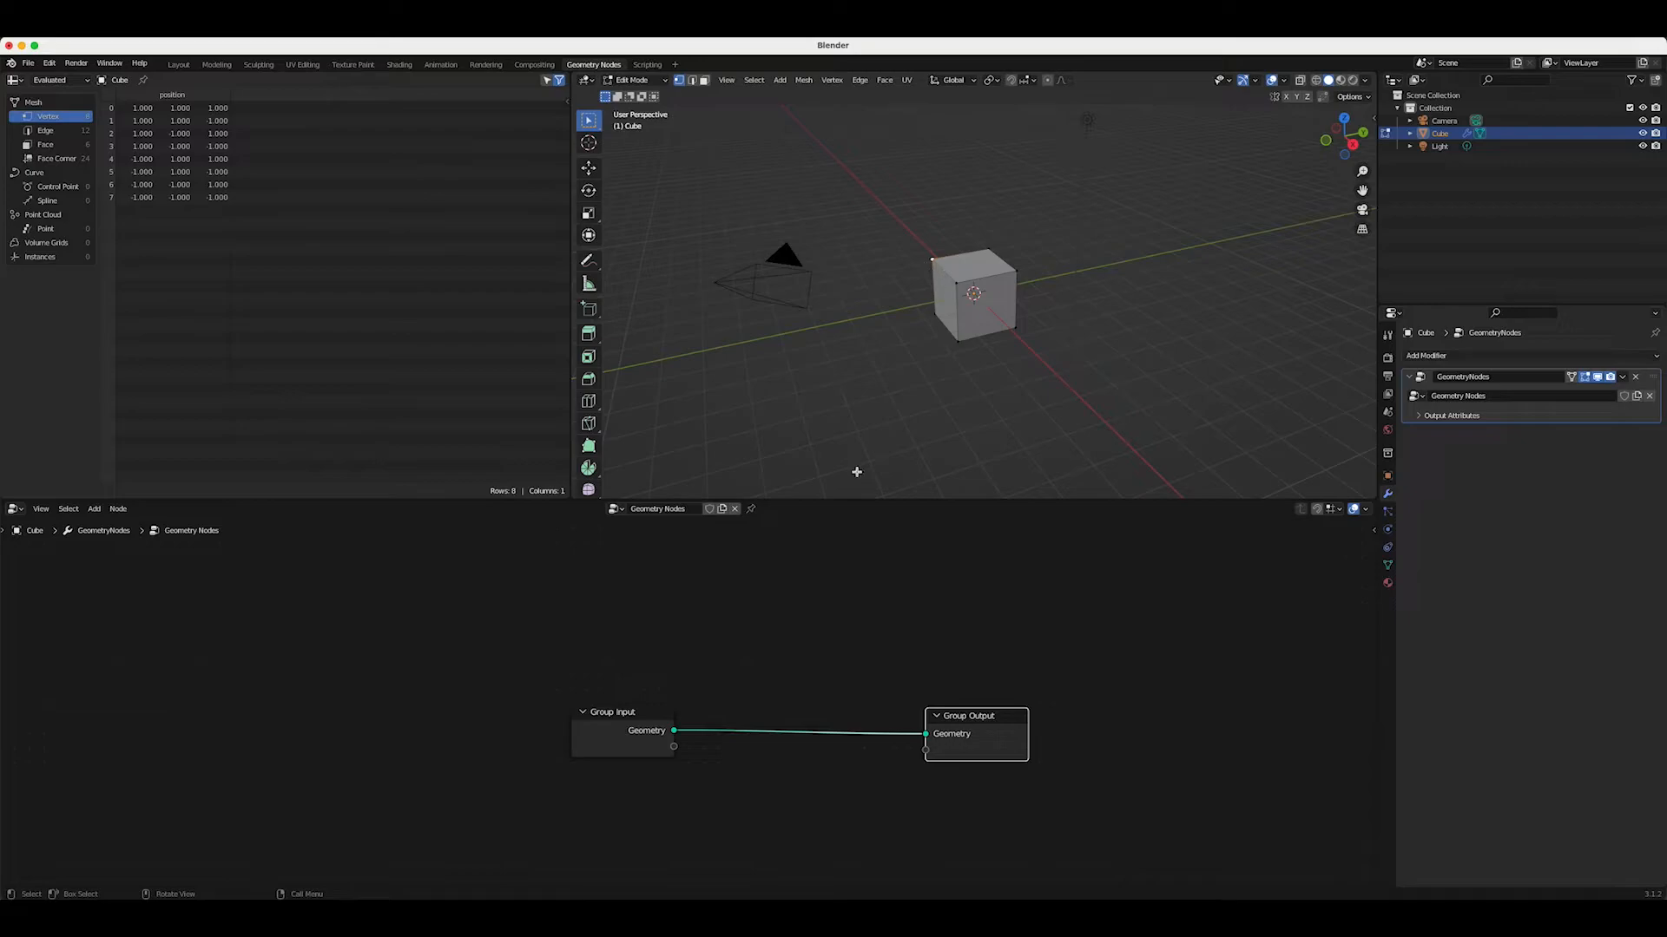
mouse_move(991, 722)
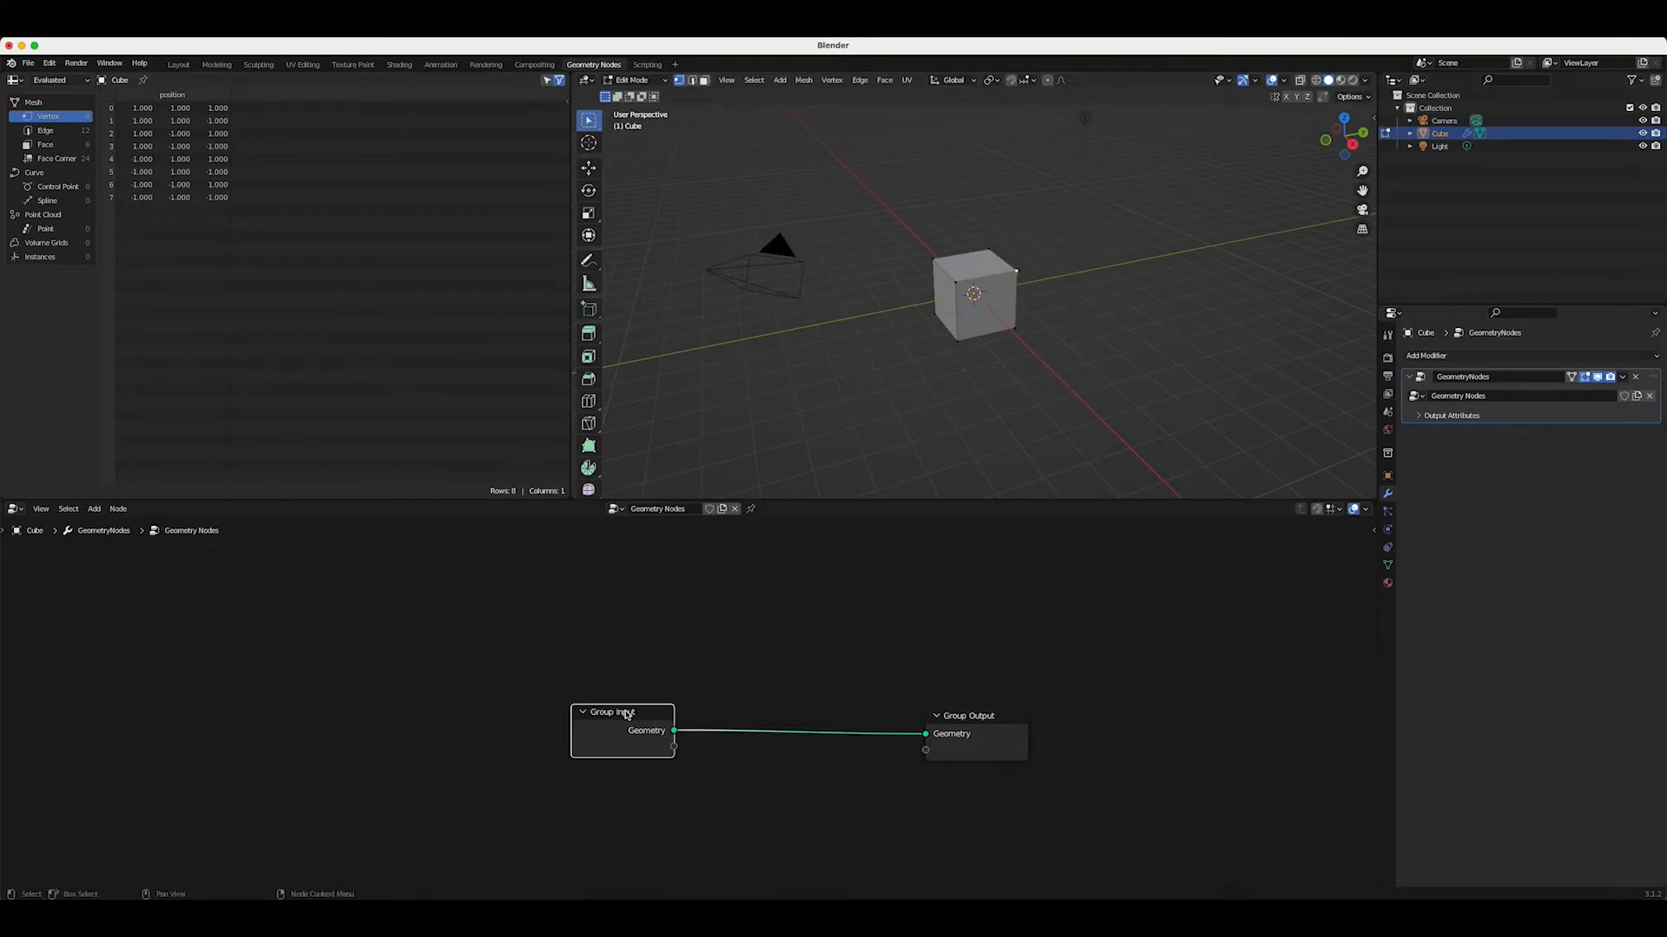
Move the Group Input node upward, then try Edit > Undo, which leaves it in place
left_click_drag(621, 731, 637, 661)
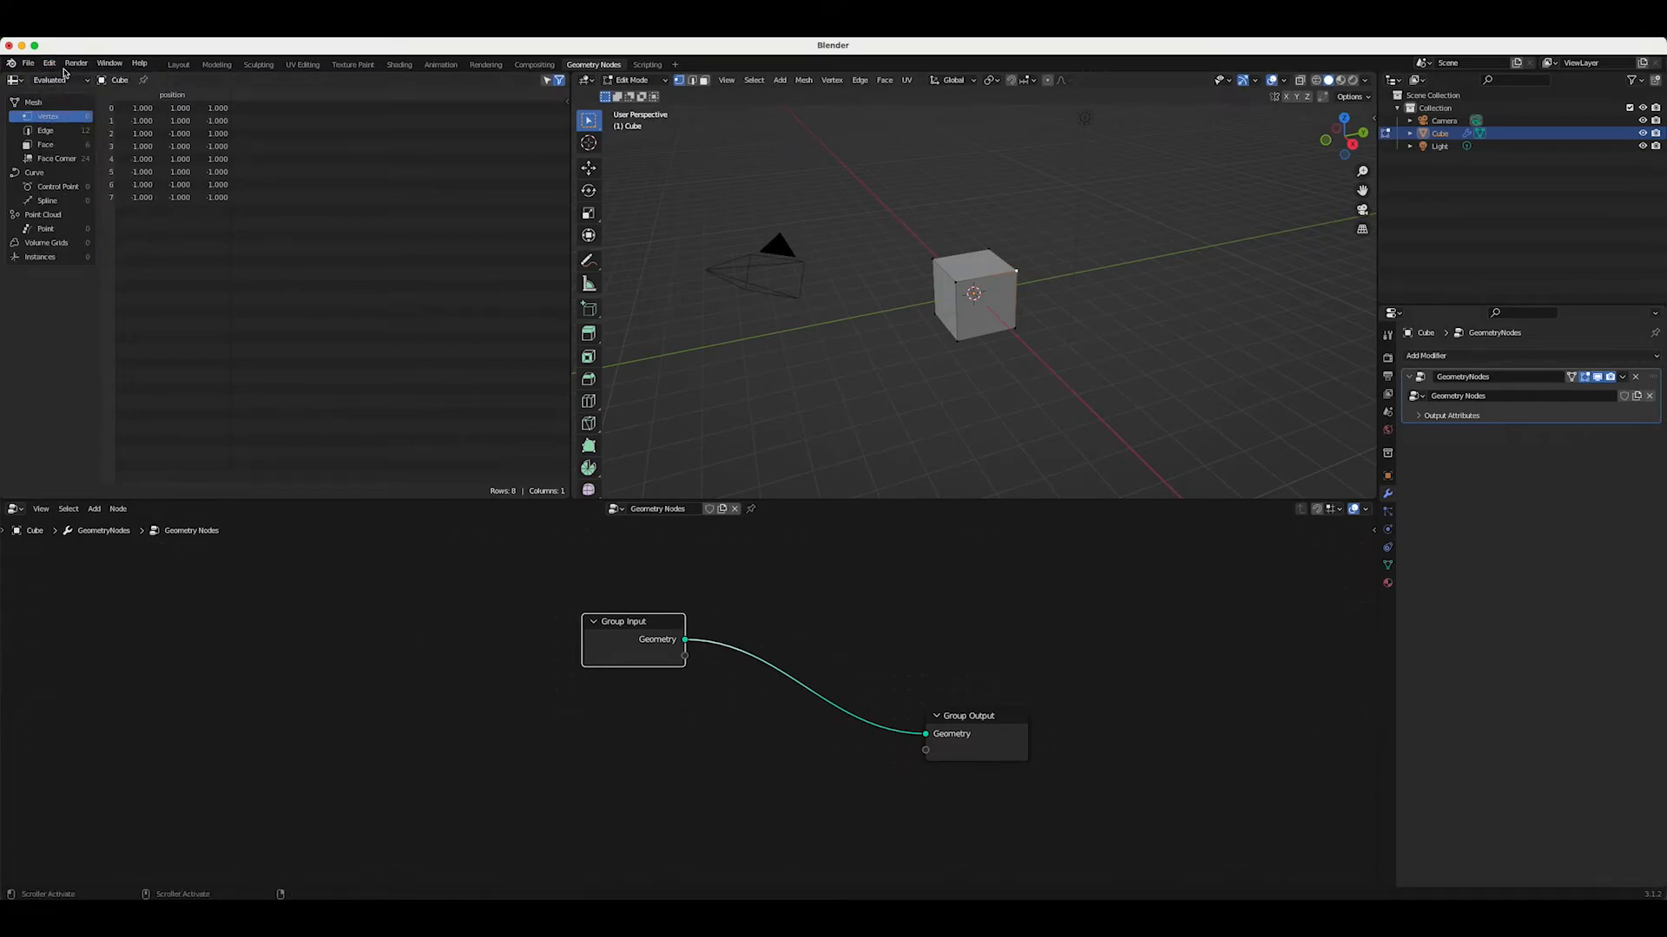
left_click(49, 62)
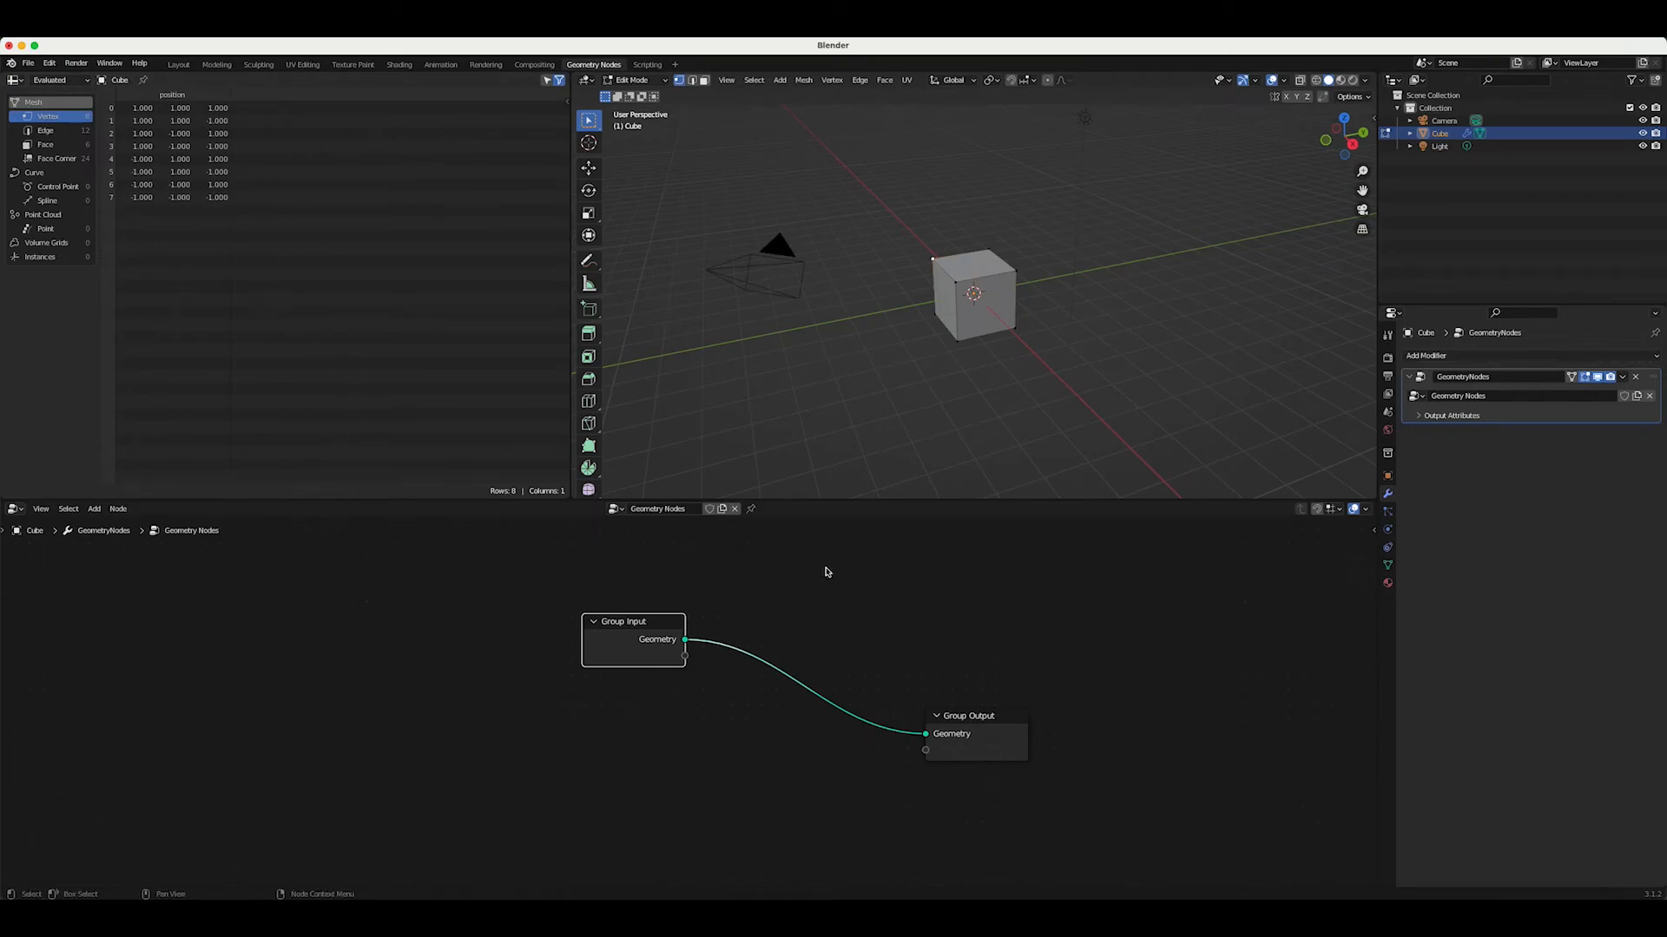
mouse_move(771, 599)
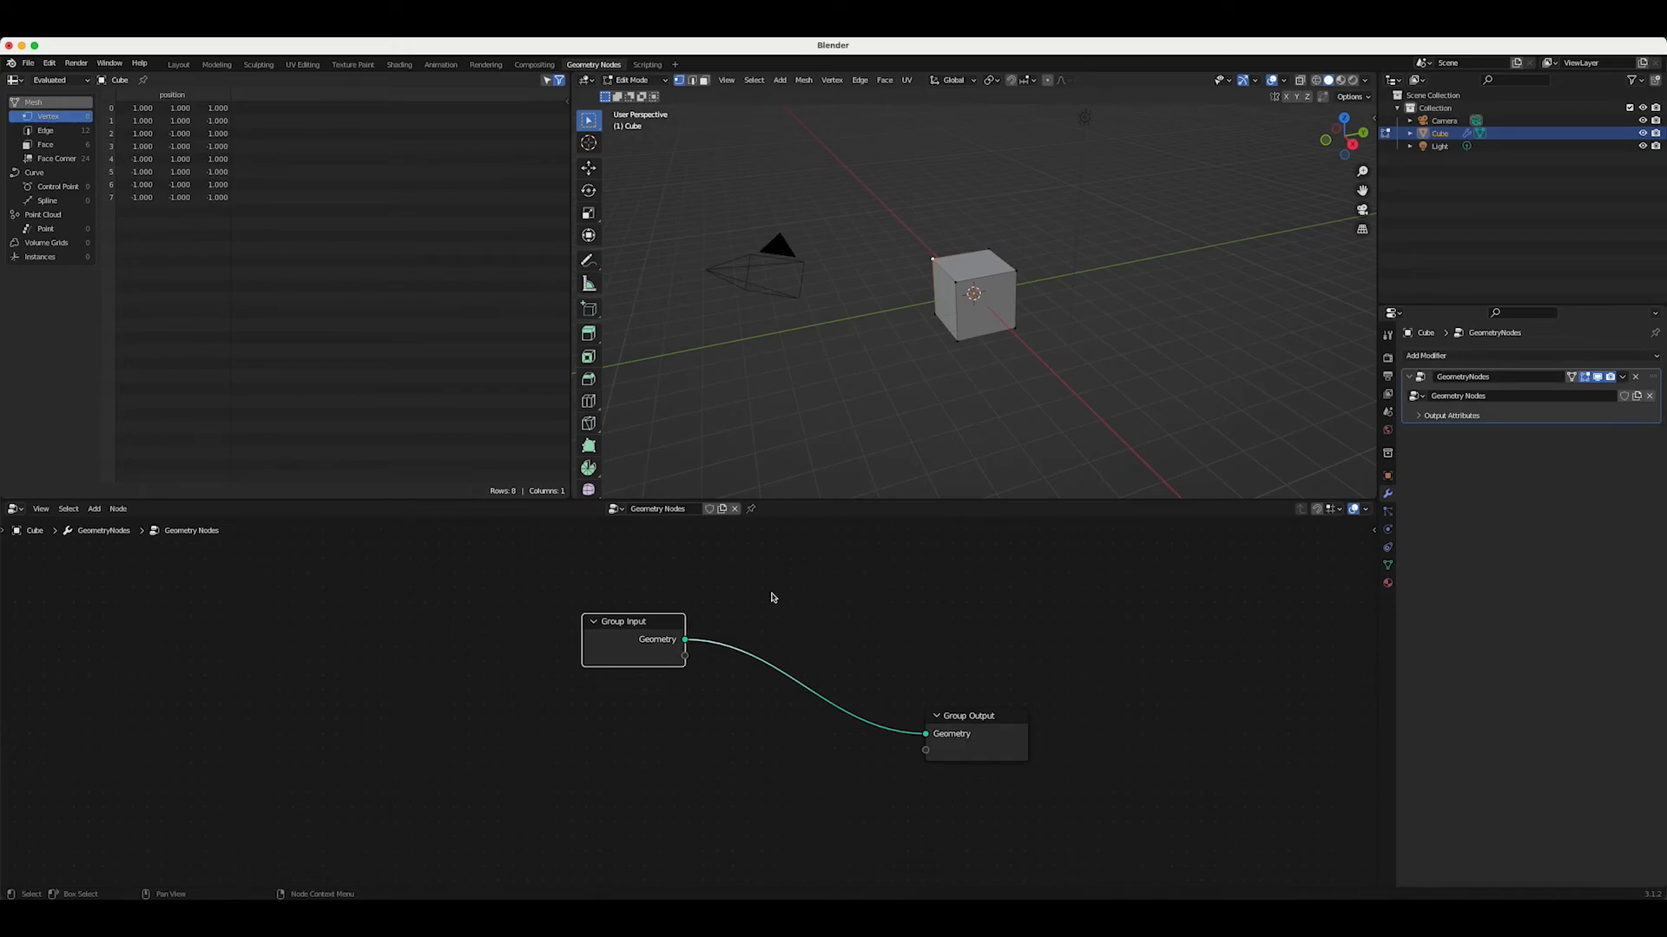
mouse_move(804, 585)
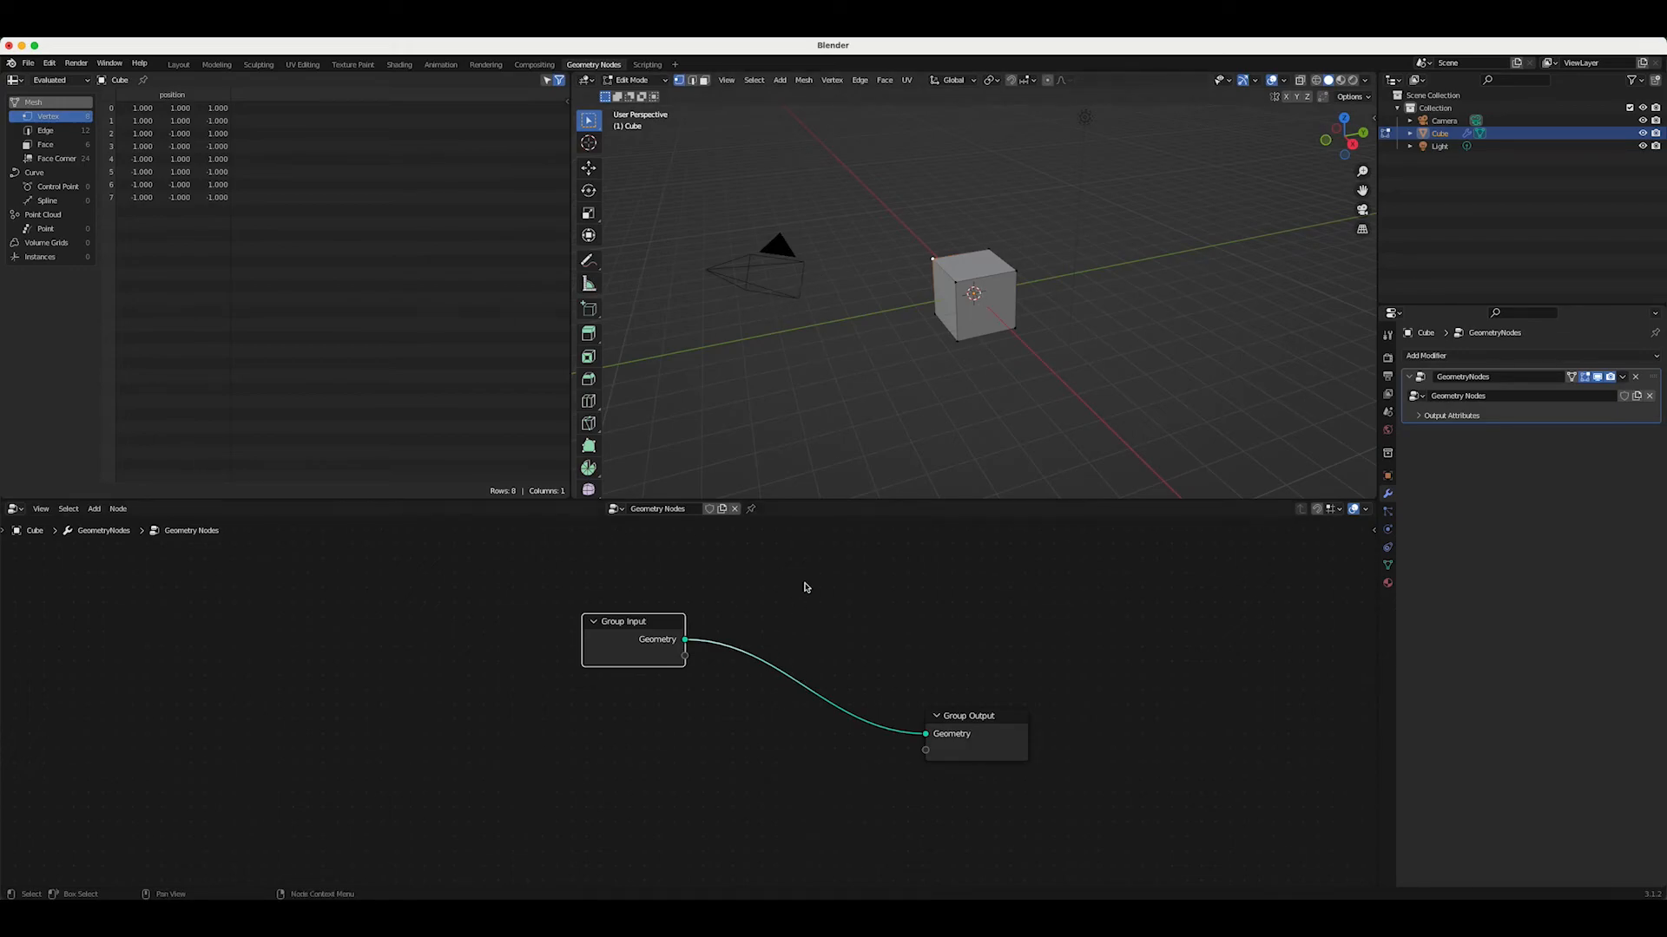